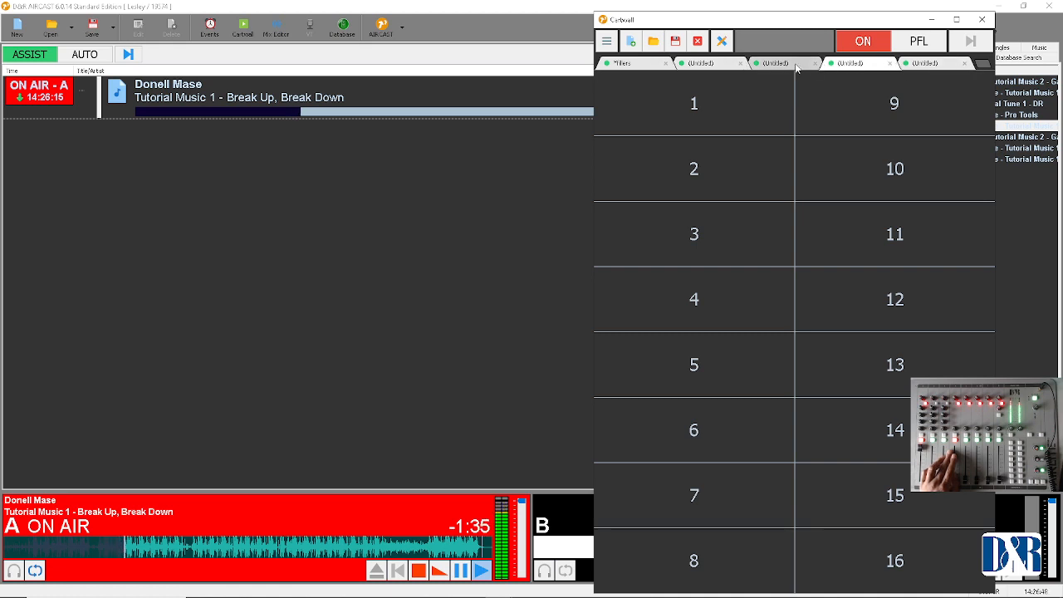
# Step: Select the Fillers cartwall page and view its page options menu without choosing anything
pyautogui.click(621, 63)
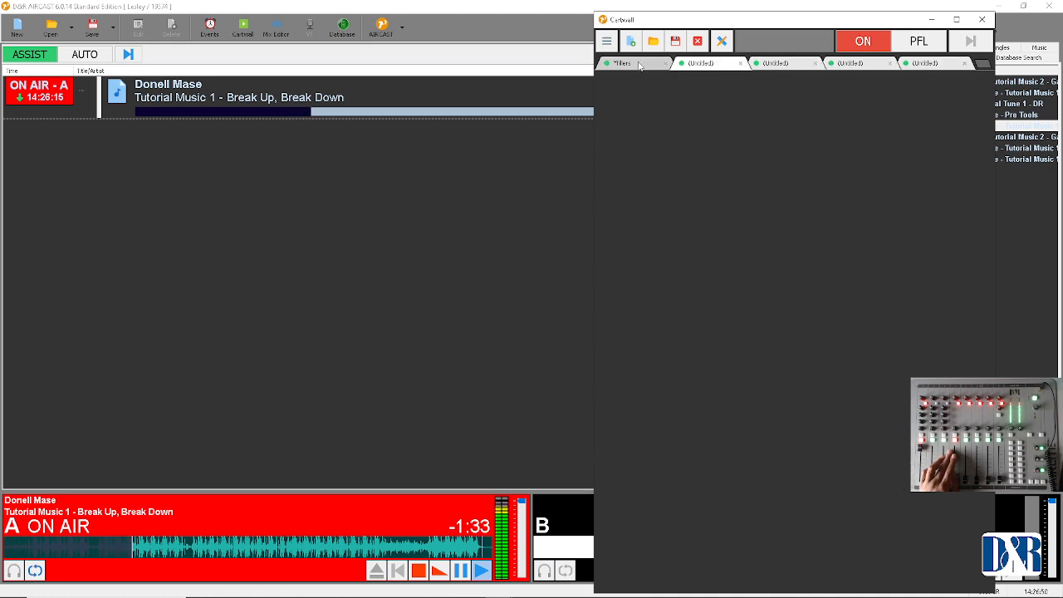
pyautogui.click(621, 63)
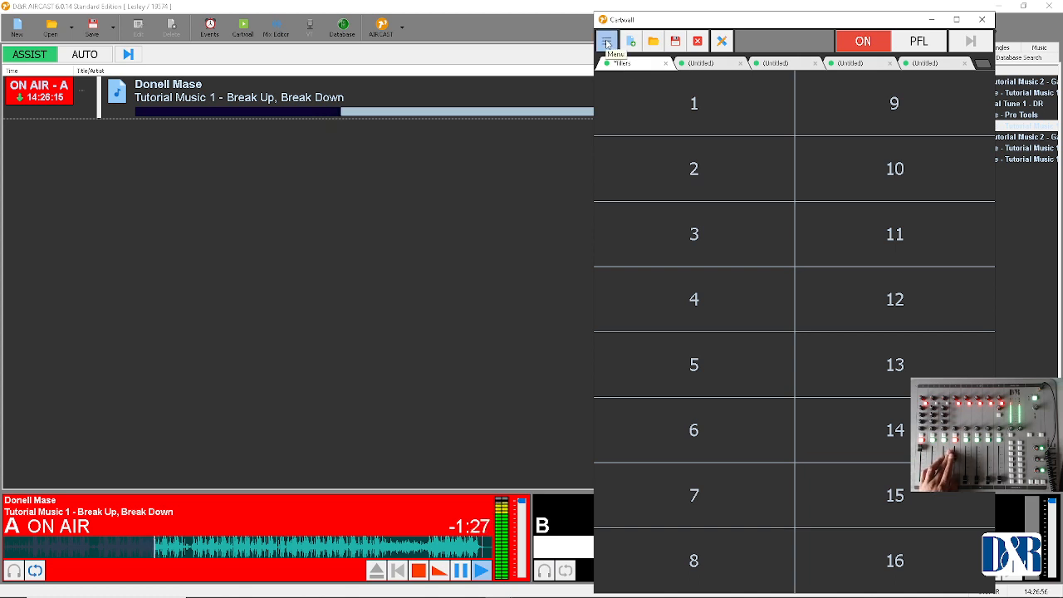
pyautogui.click(607, 41)
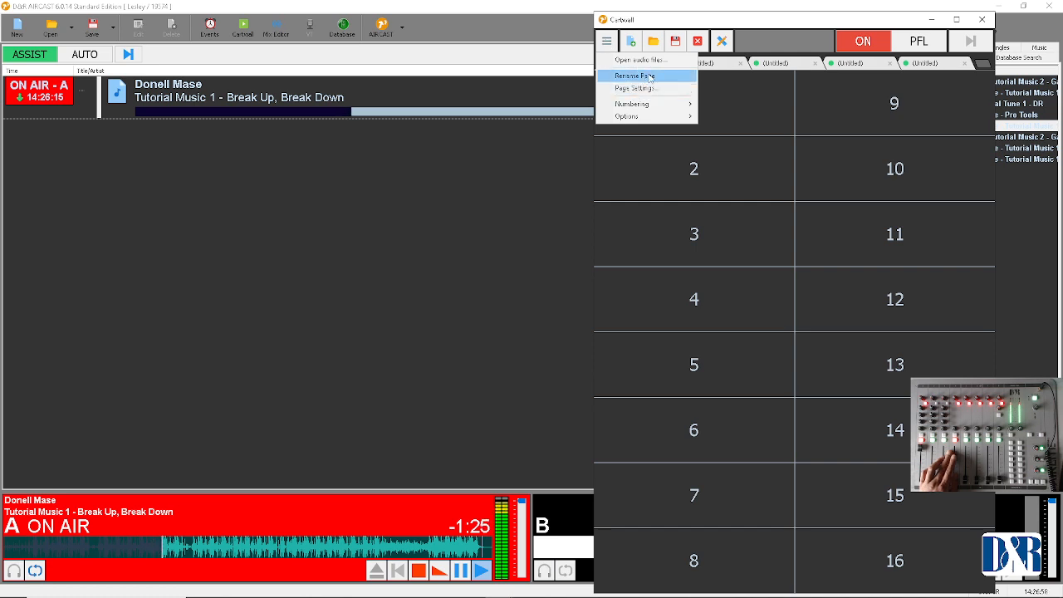
pyautogui.click(624, 63)
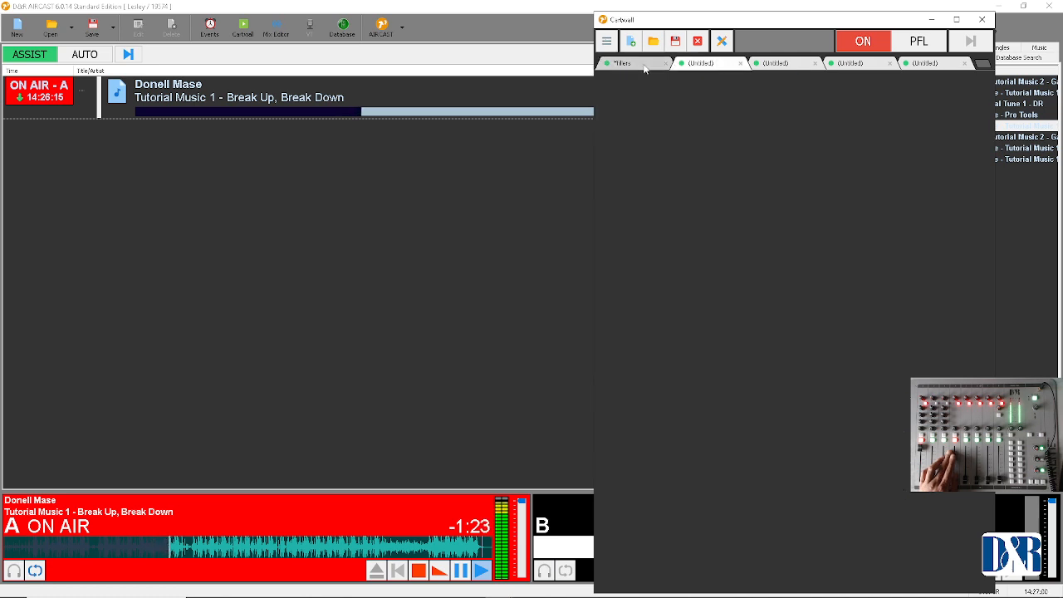
pyautogui.click(622, 63)
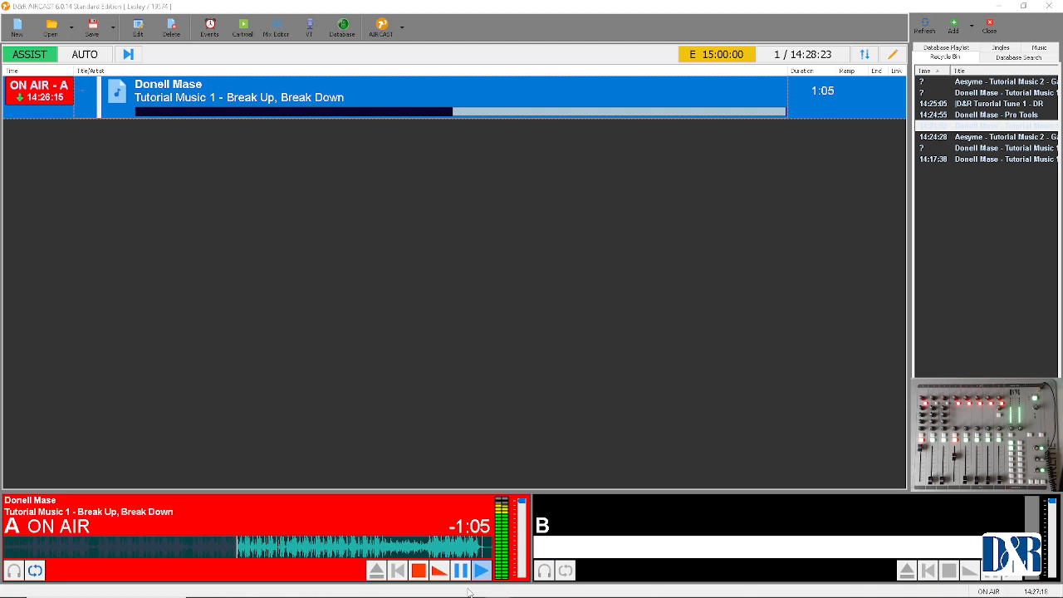
# Step: Reopen the Cartwall window to place Telephone 1 and Prince_Hot_Thing_108bpm carts
pyautogui.click(242, 25)
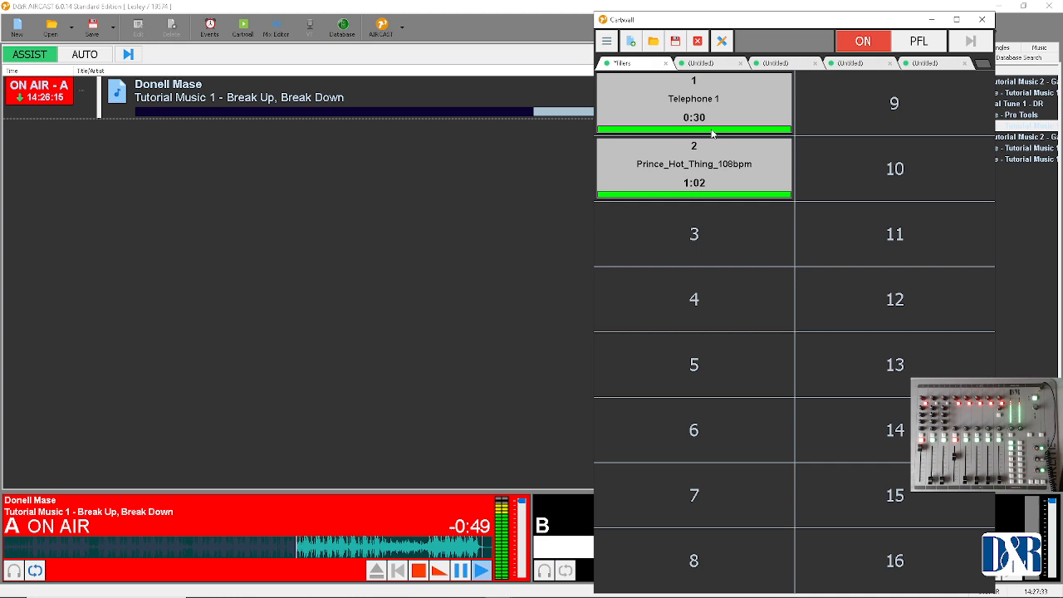
pyautogui.moveTo(852, 105)
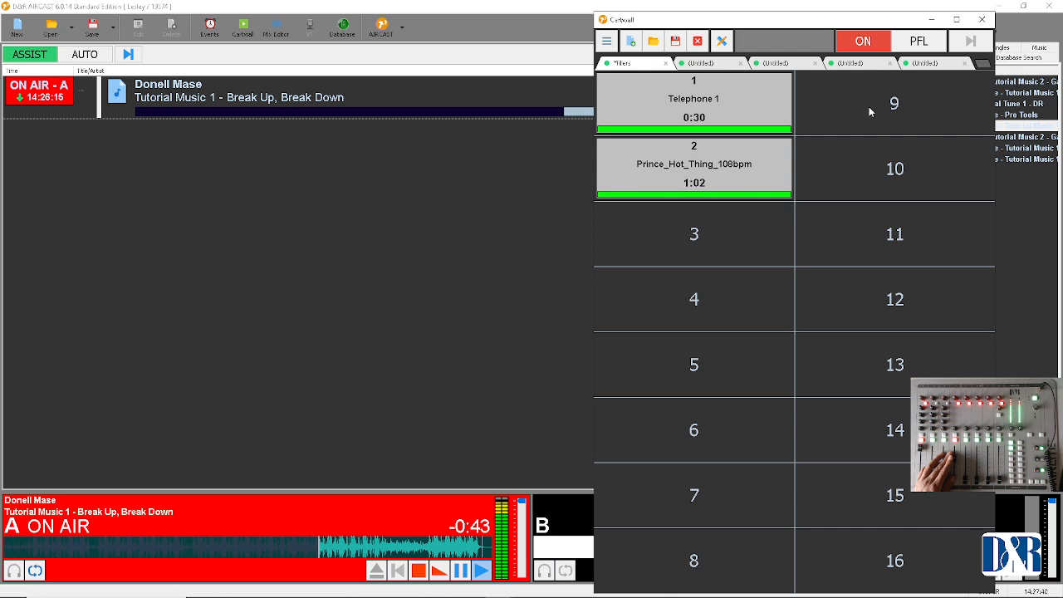
# Step: Insert an audio file on empty button 9, browsing folders for the Telephone 2 jingle
pyautogui.rightClick(894, 103)
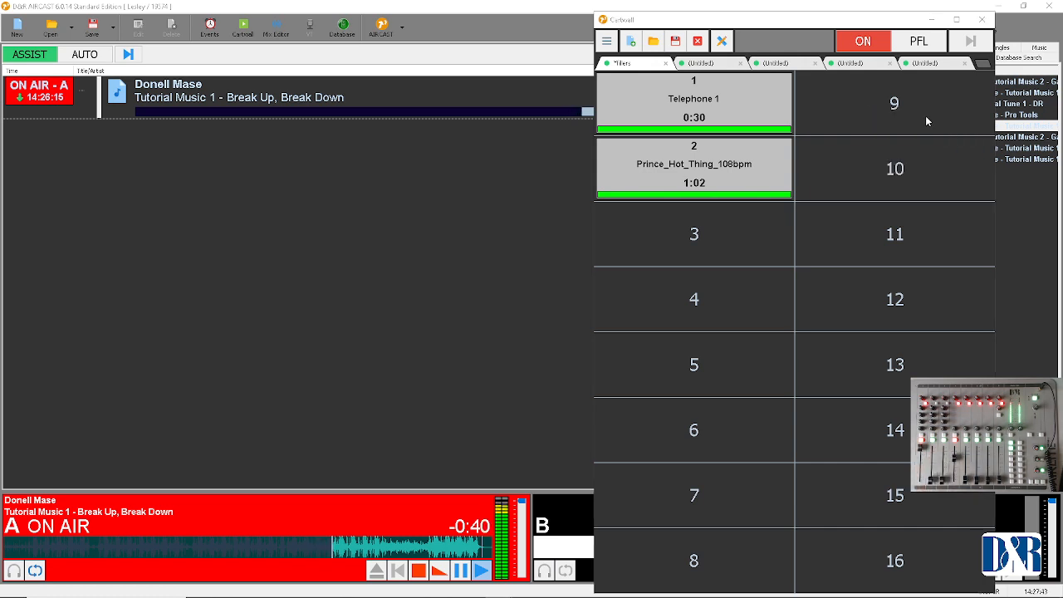
pyautogui.click(653, 41)
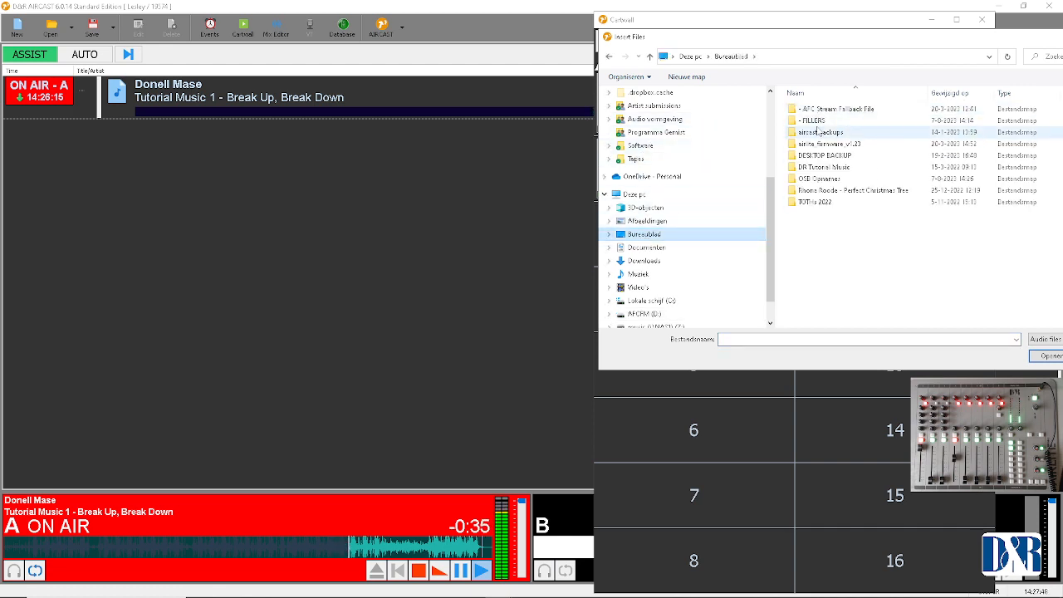
pyautogui.doubleClick(811, 120)
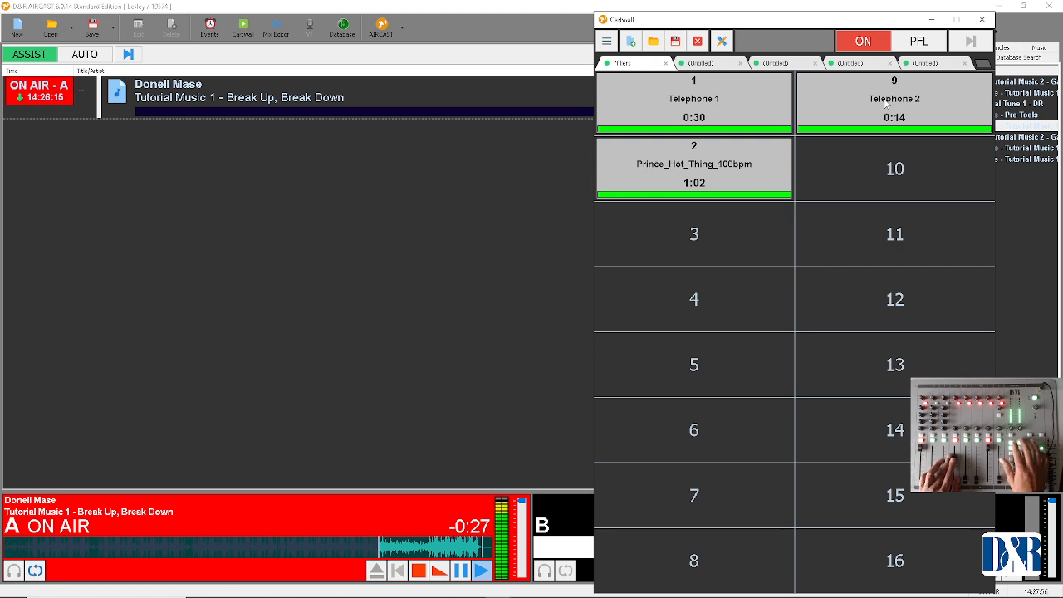
# Step: Fire Telephone 1 on button 1, pause player A, stop button 1, then play button 9
pyautogui.click(694, 99)
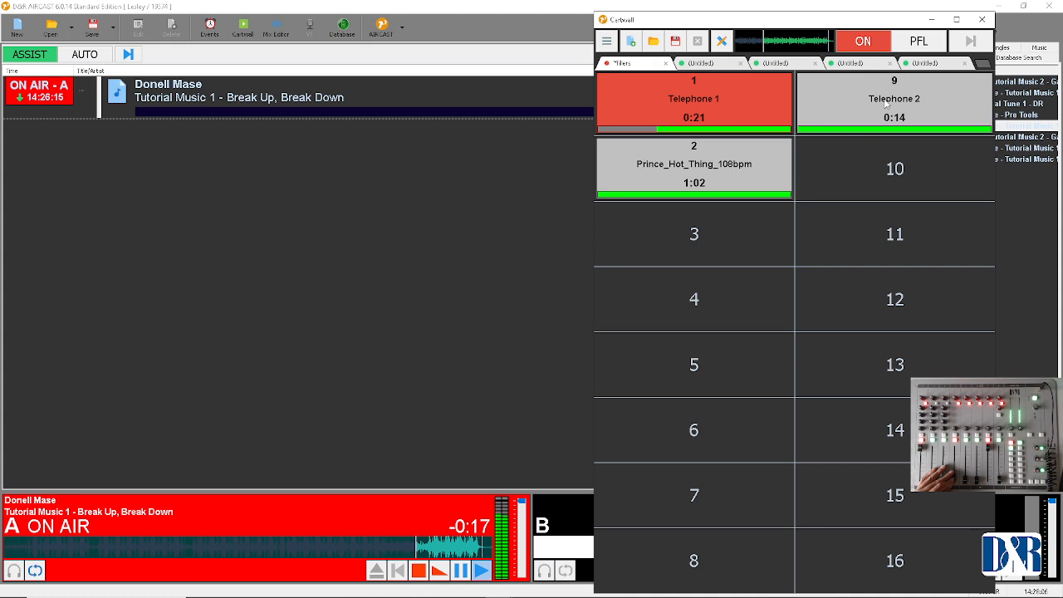
pyautogui.click(461, 571)
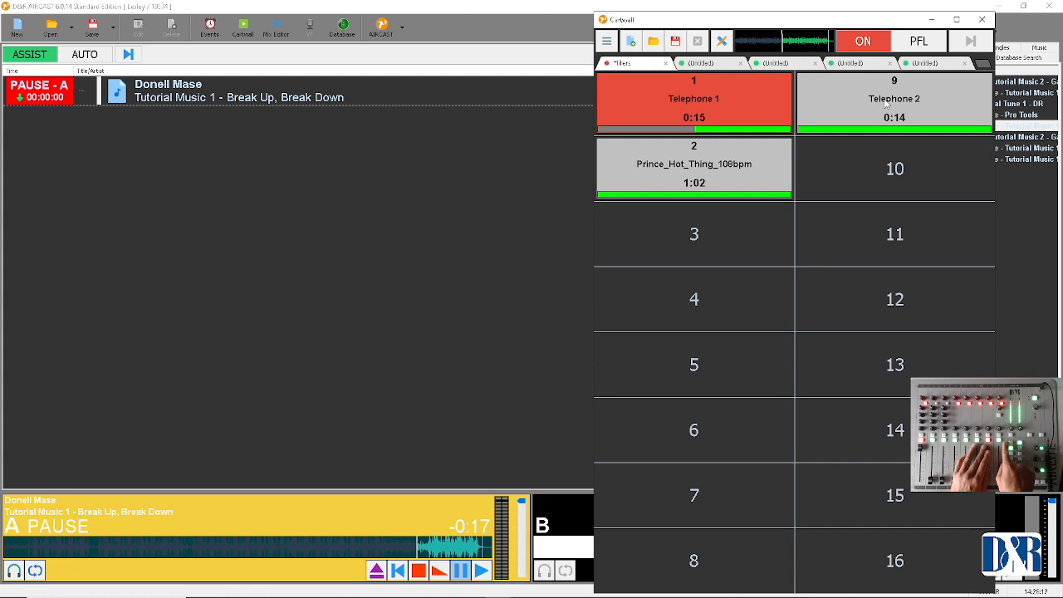
pyautogui.click(694, 99)
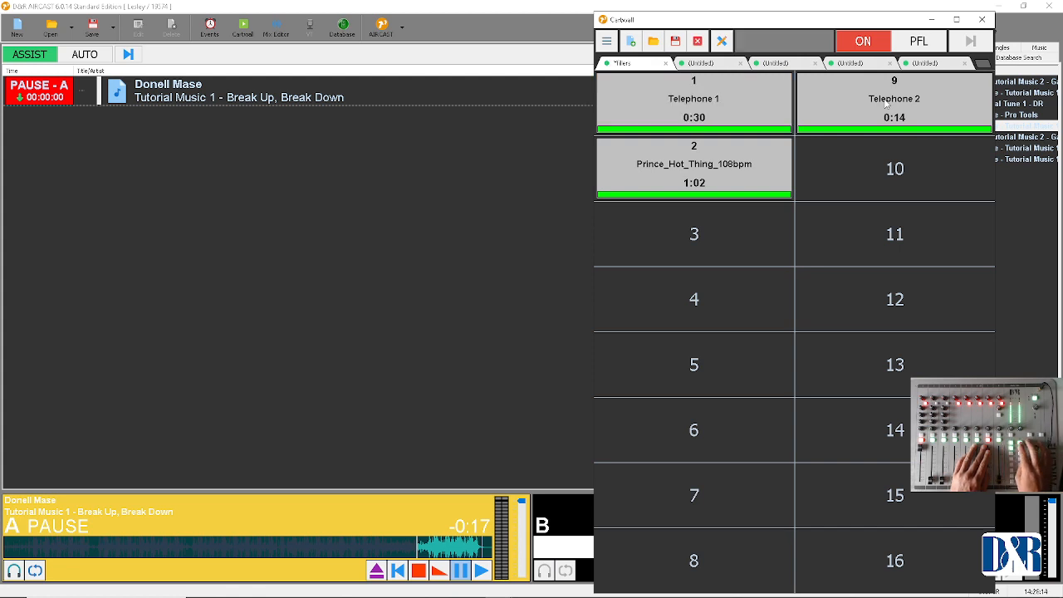
pyautogui.click(894, 98)
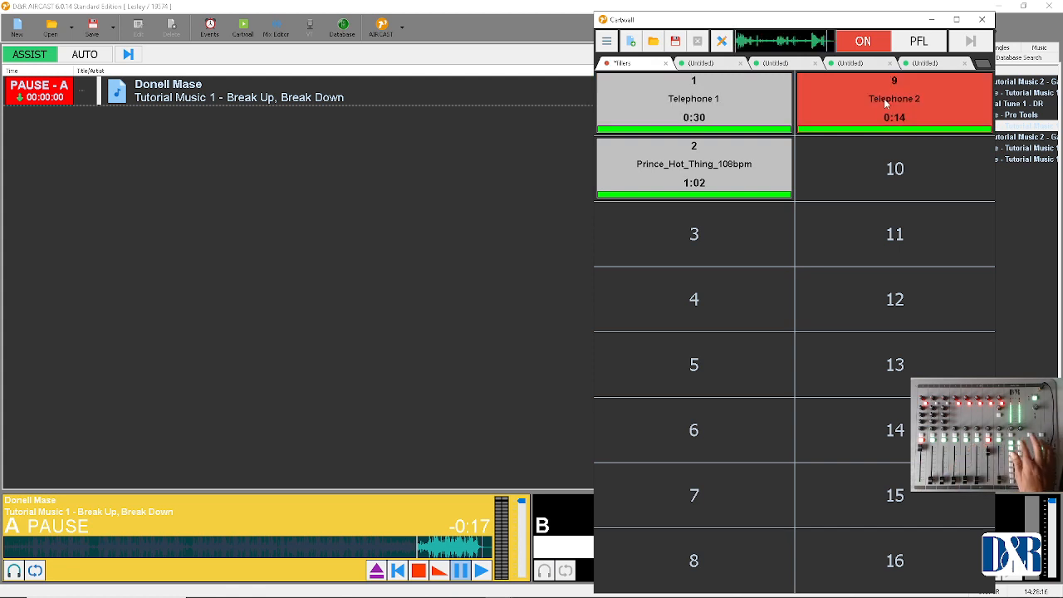